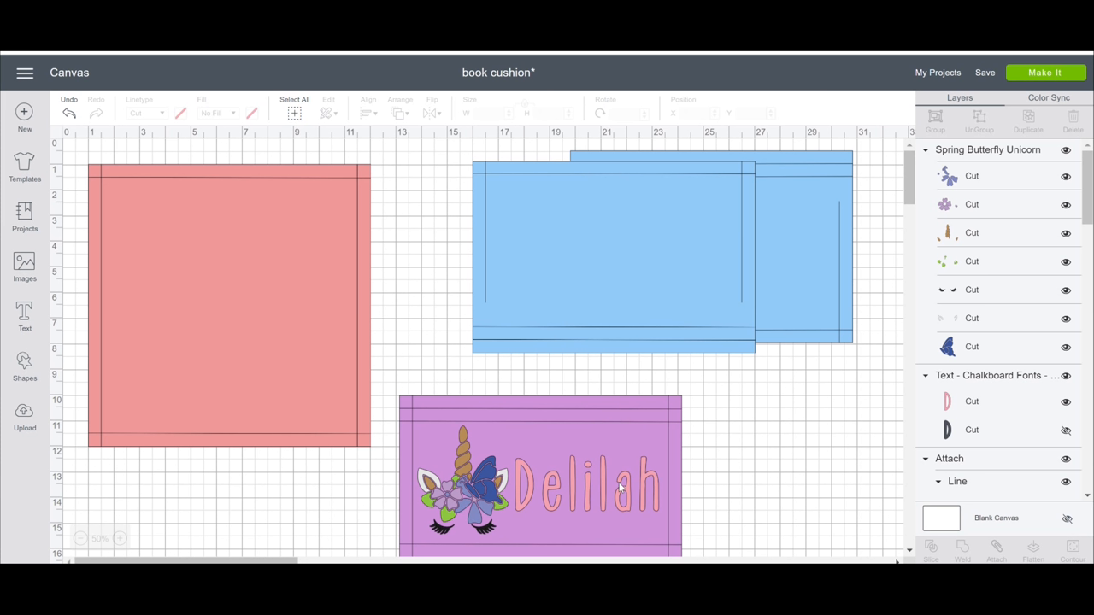
mouse_move(660, 312)
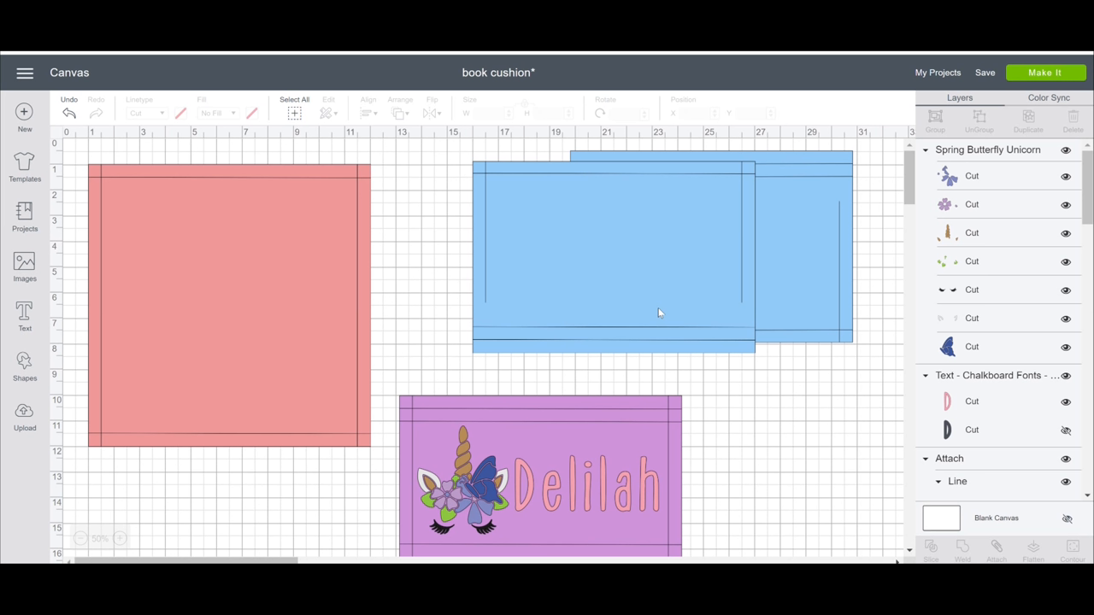
mouse_move(178, 357)
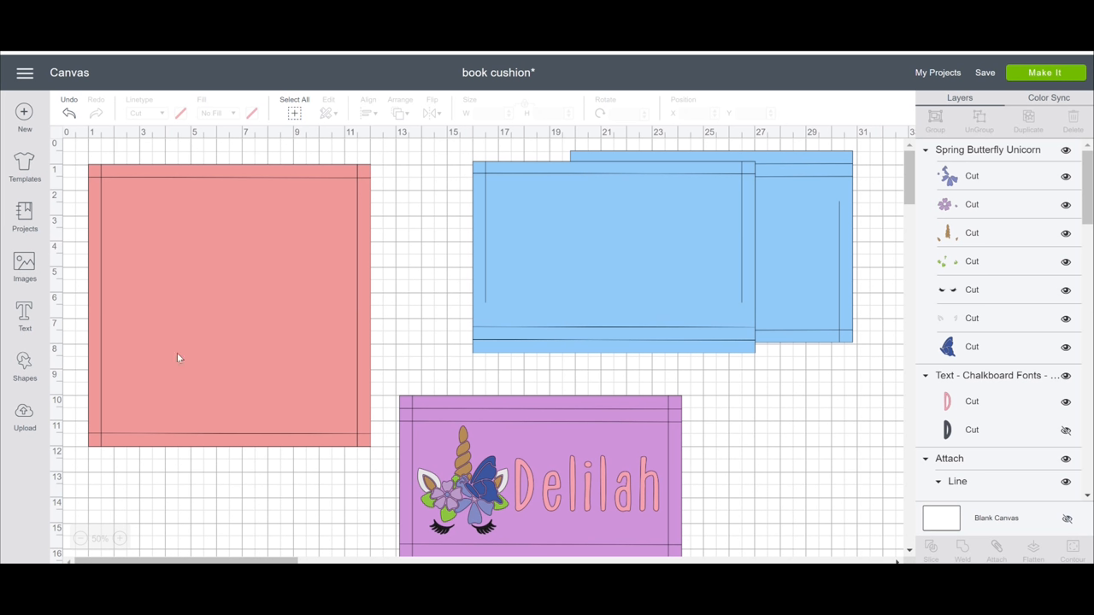
mouse_move(185, 316)
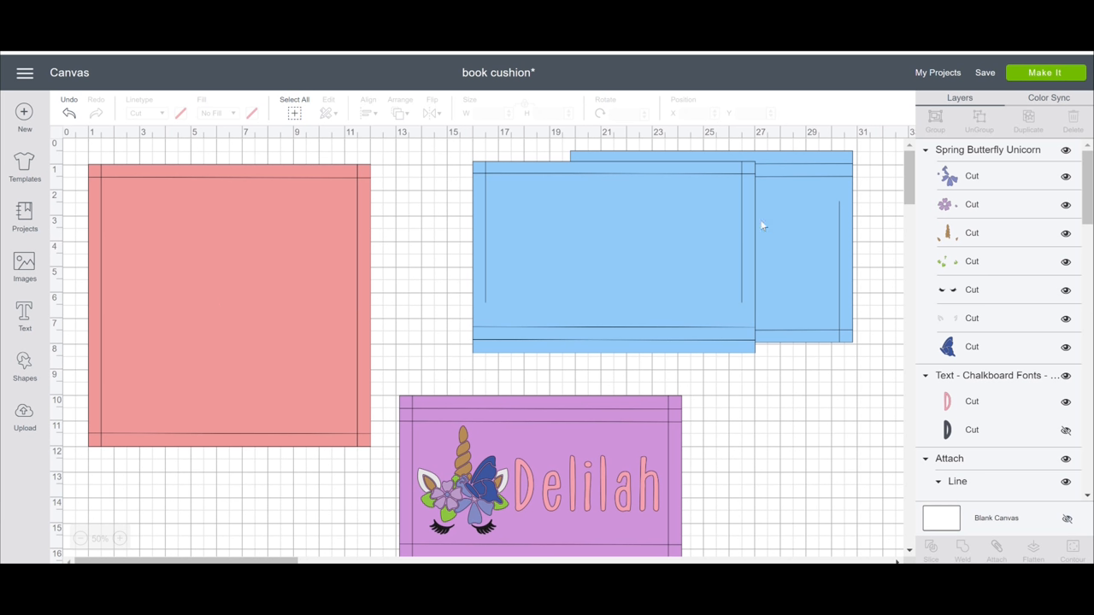
mouse_move(737, 228)
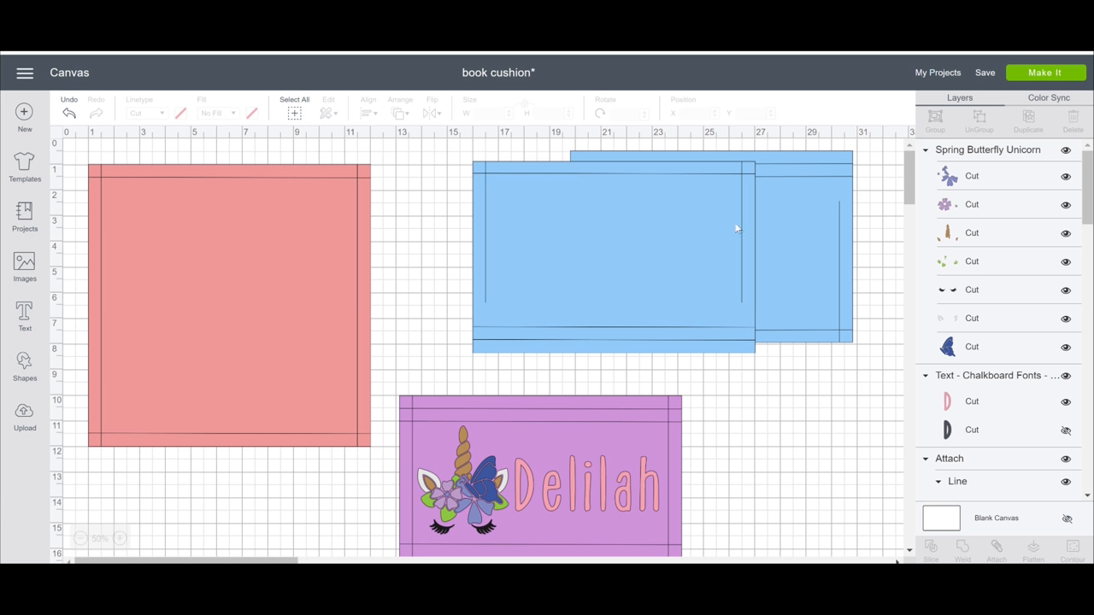
mouse_move(610, 518)
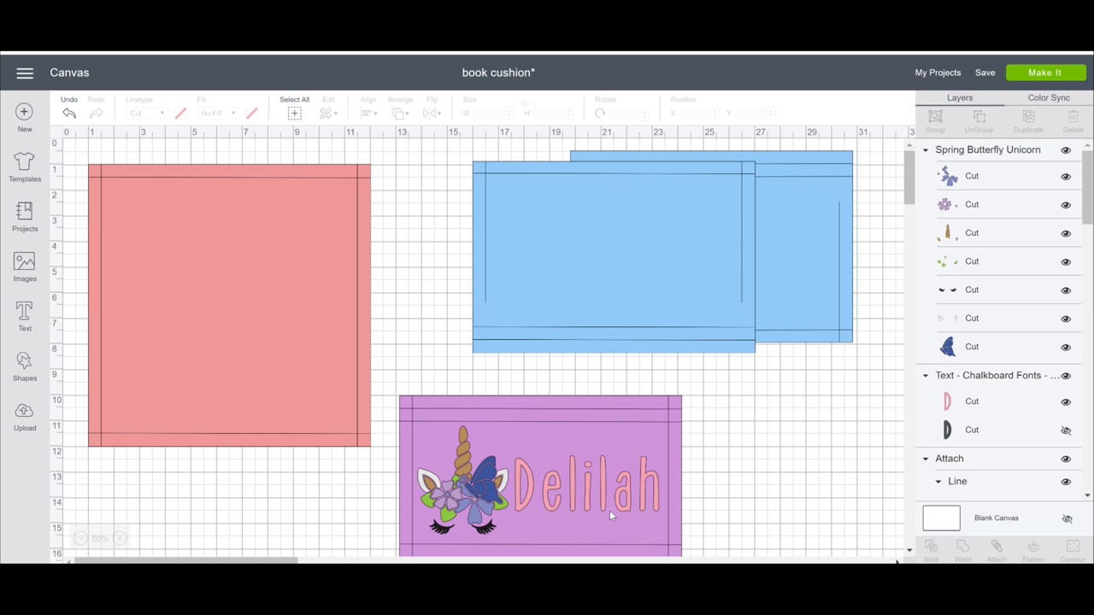
mouse_move(258, 271)
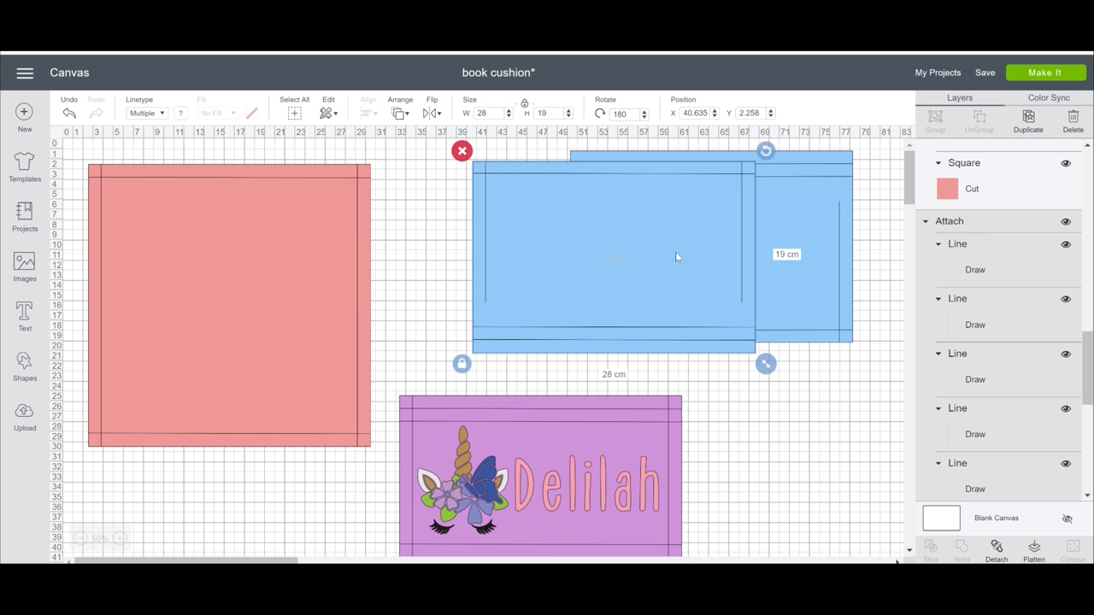
mouse_move(822, 237)
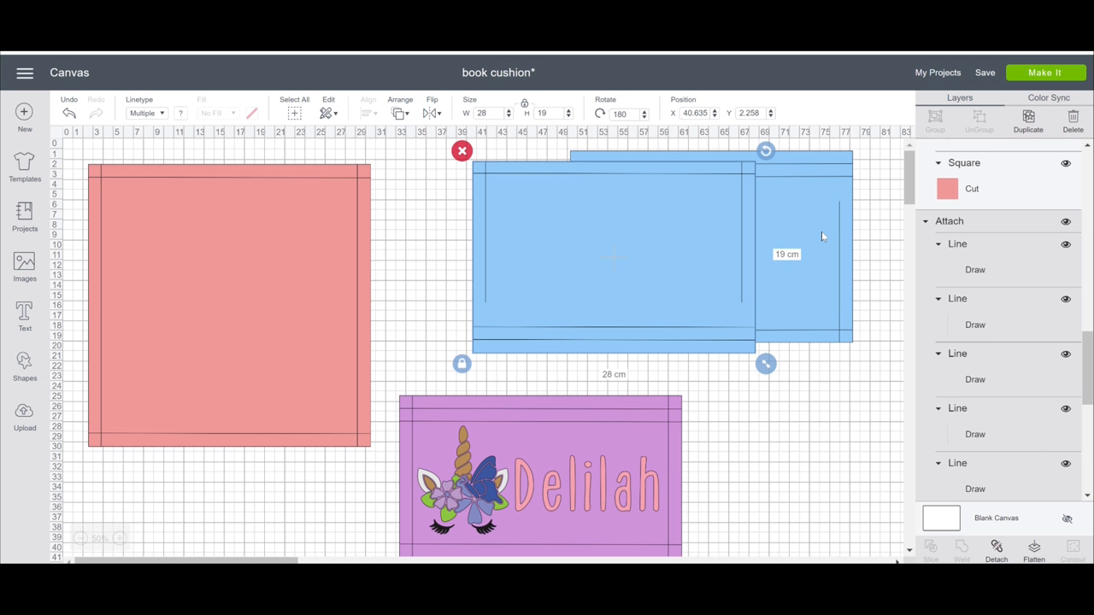
mouse_move(767, 275)
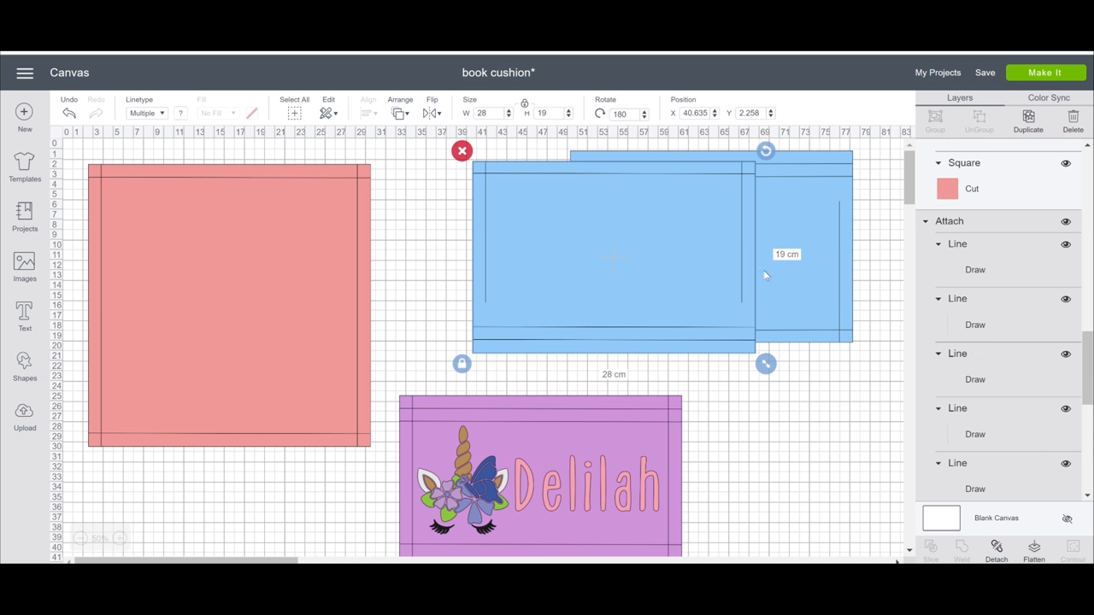
mouse_move(754, 258)
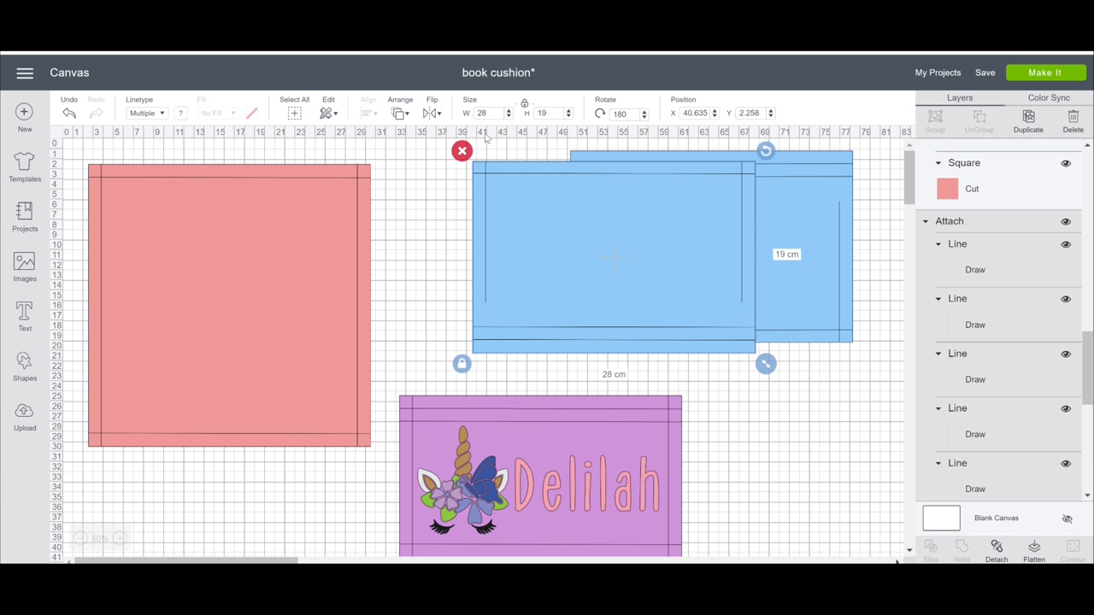
mouse_move(769, 205)
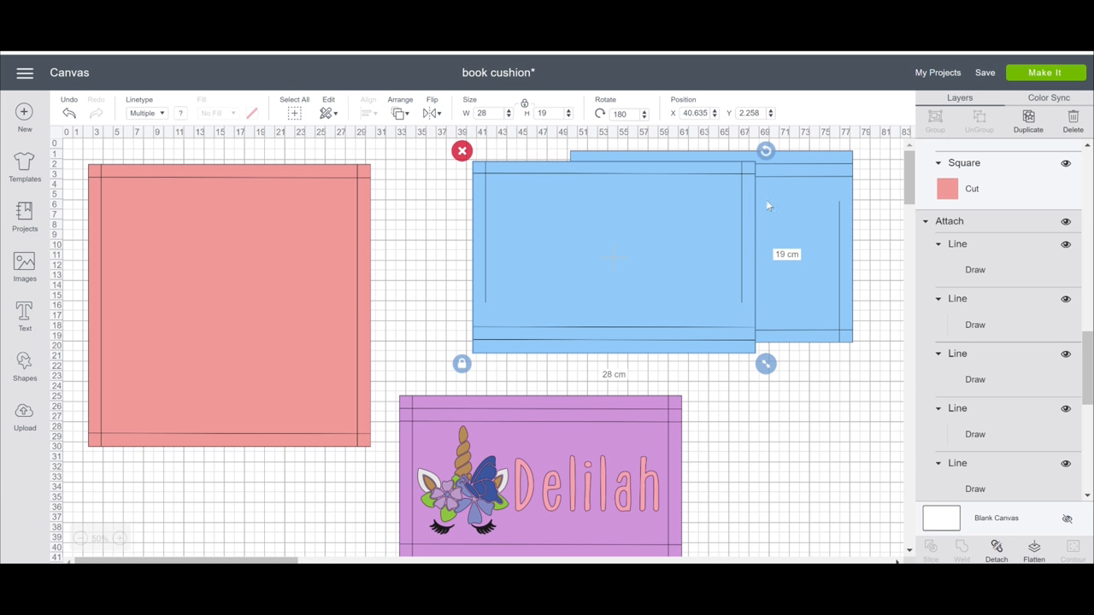
mouse_move(707, 352)
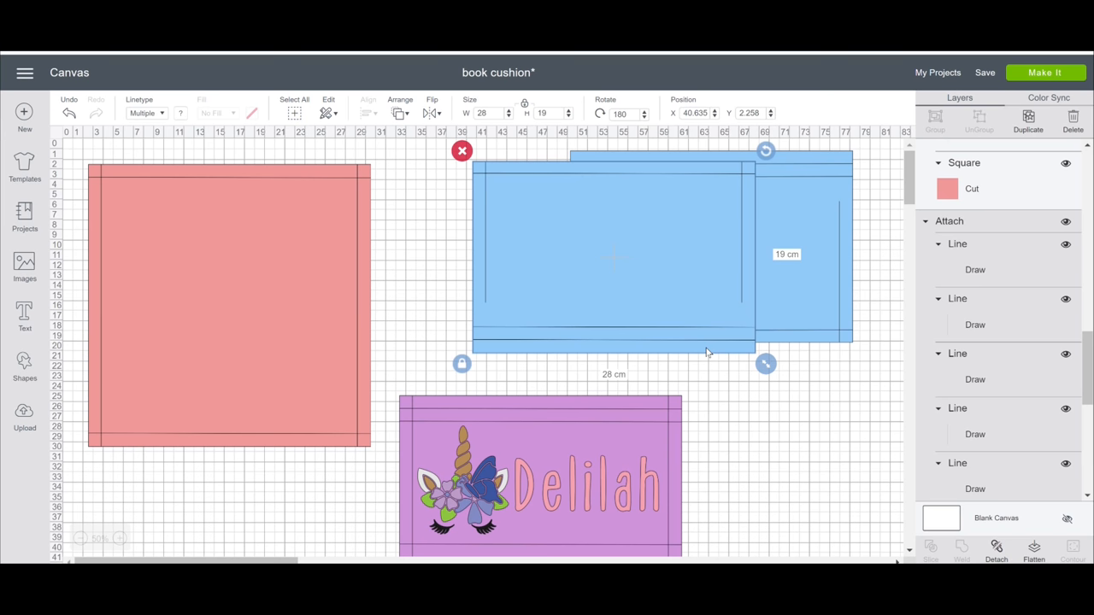
mouse_move(702, 331)
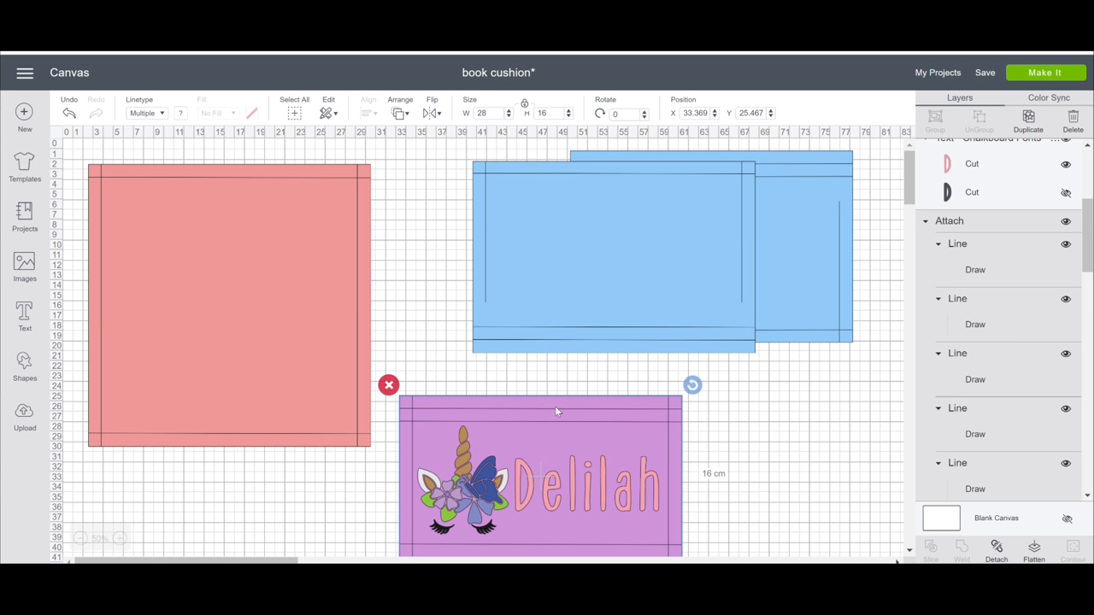
mouse_move(727, 275)
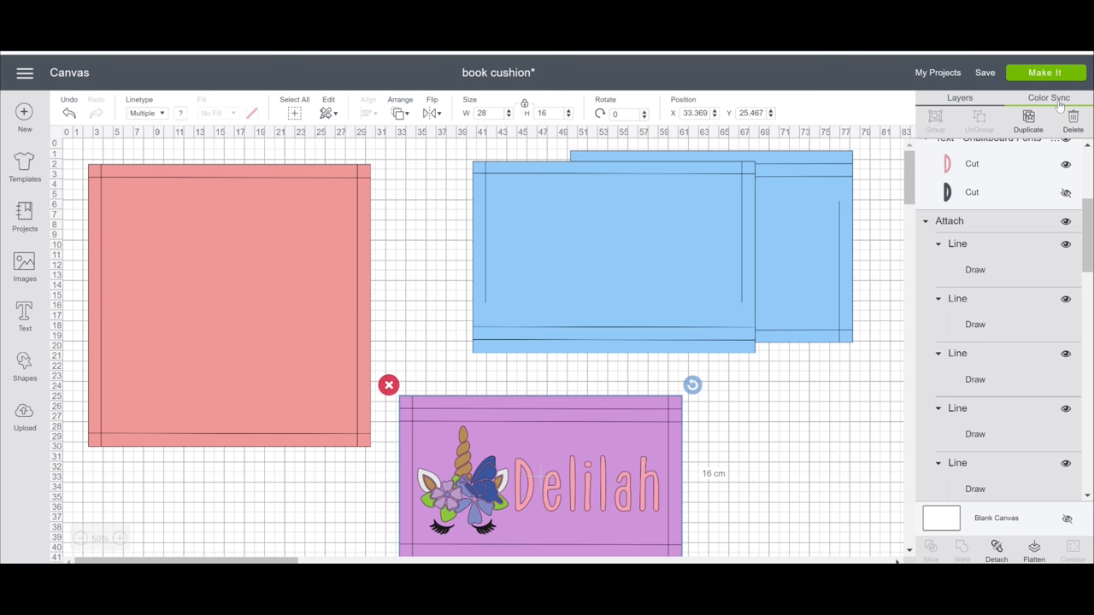
Open the Color Sync panel listing the design's colours and their matching objects
click(1054, 96)
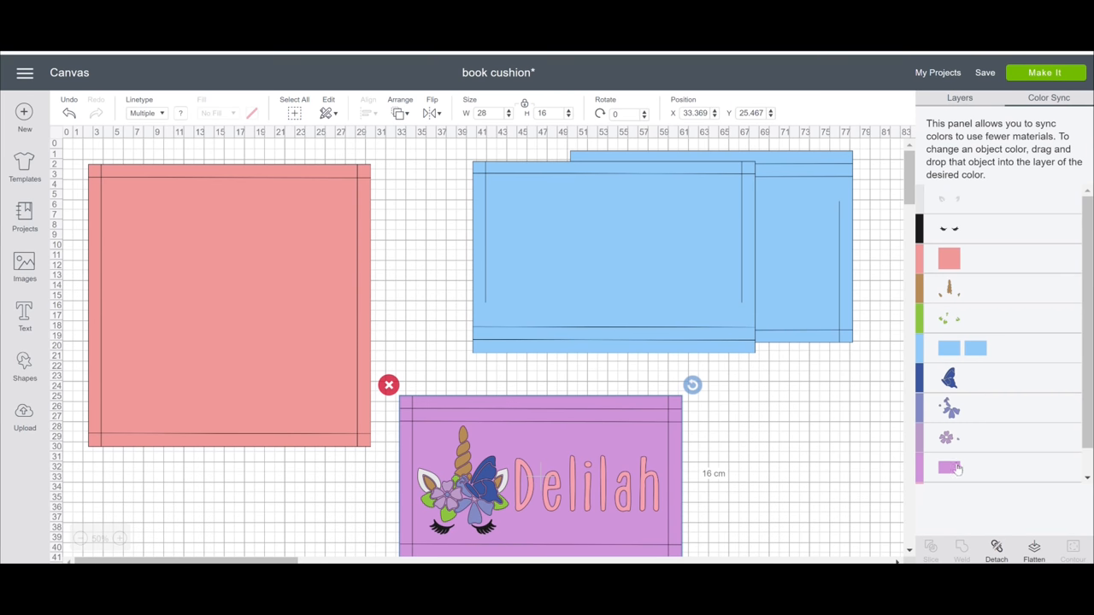
mouse_move(955, 474)
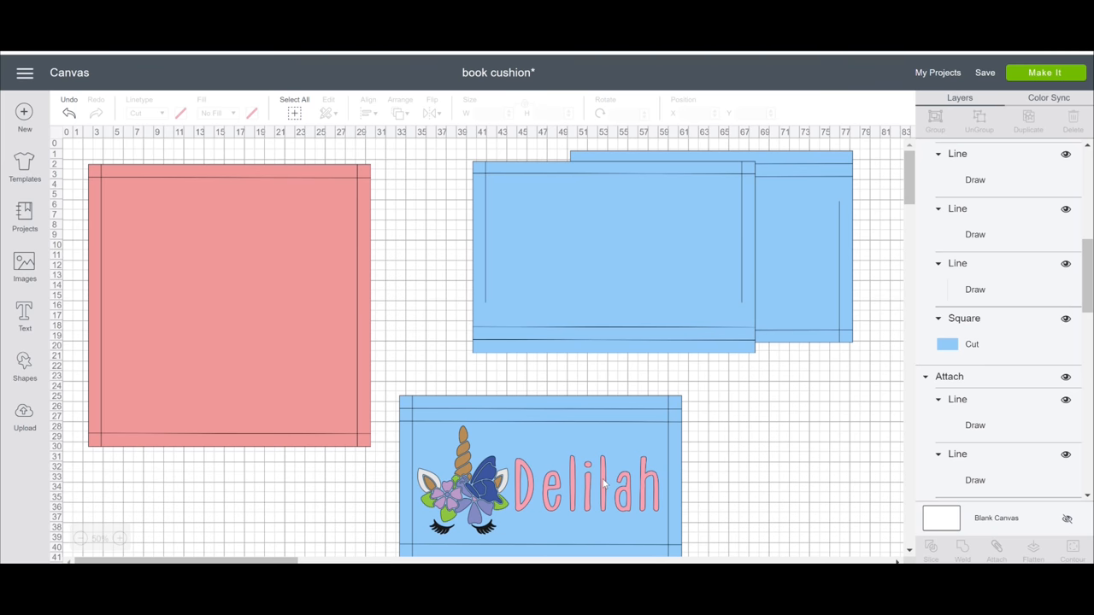
click(599, 485)
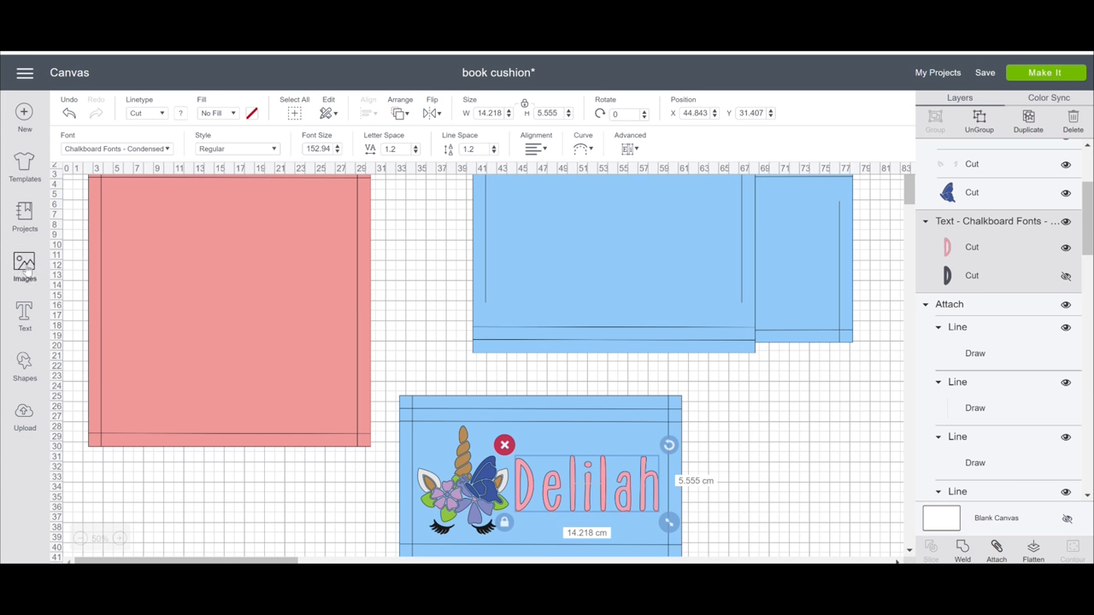
click(24, 263)
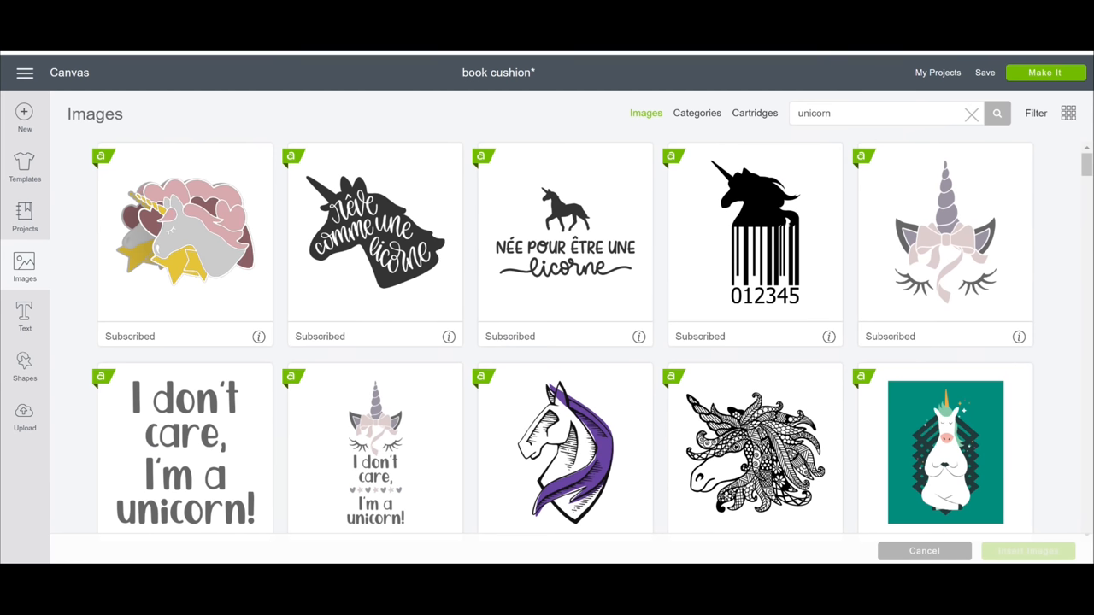
scroll(down, 3)
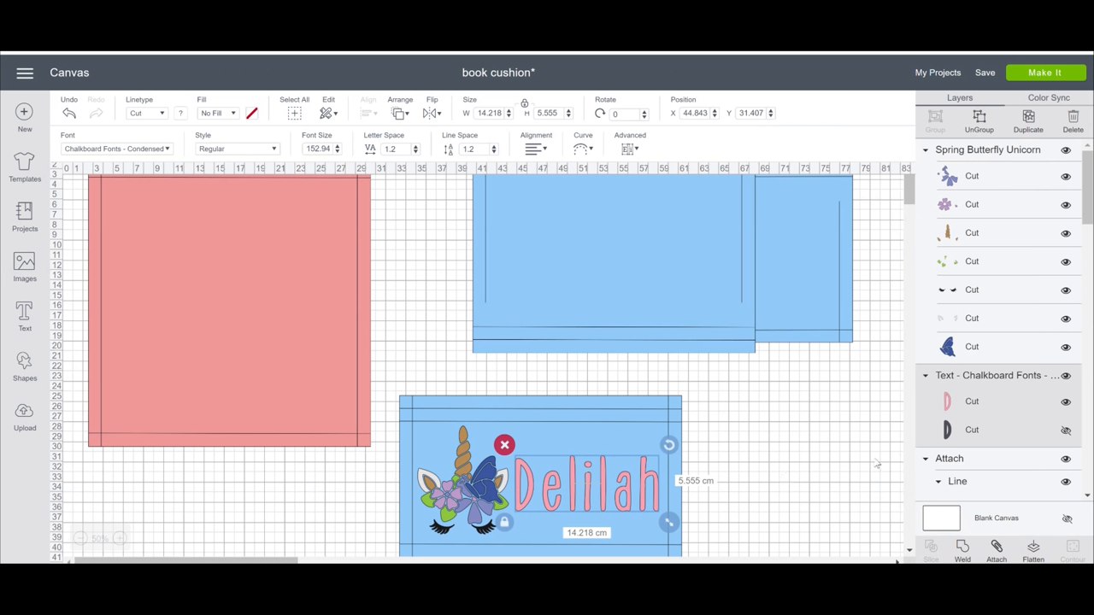
mouse_move(805, 468)
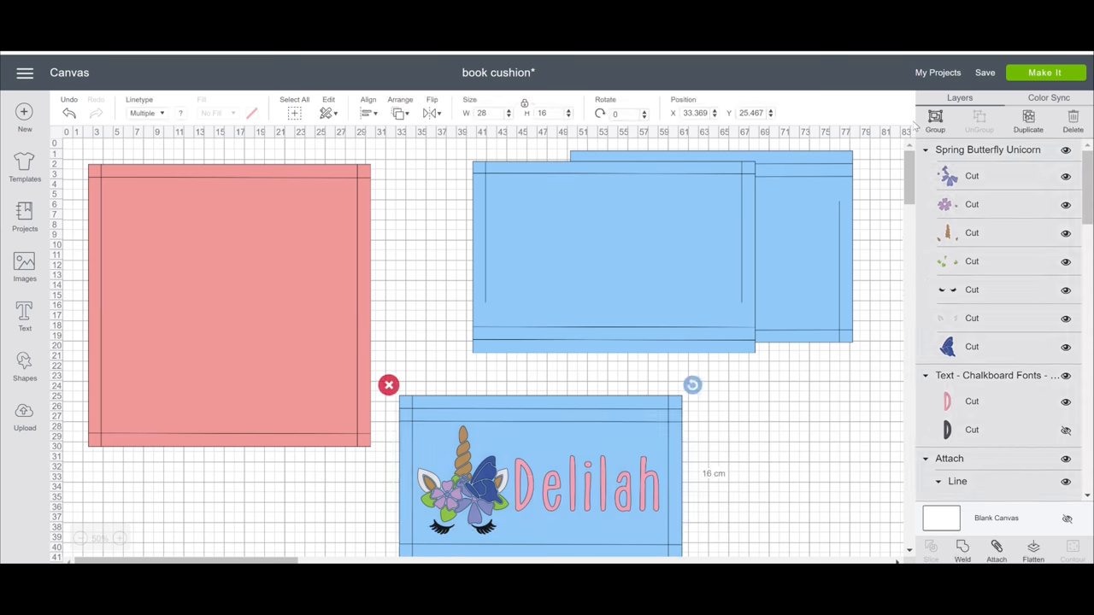
Select all the cushion pieces and apply Align to stack them
click(935, 117)
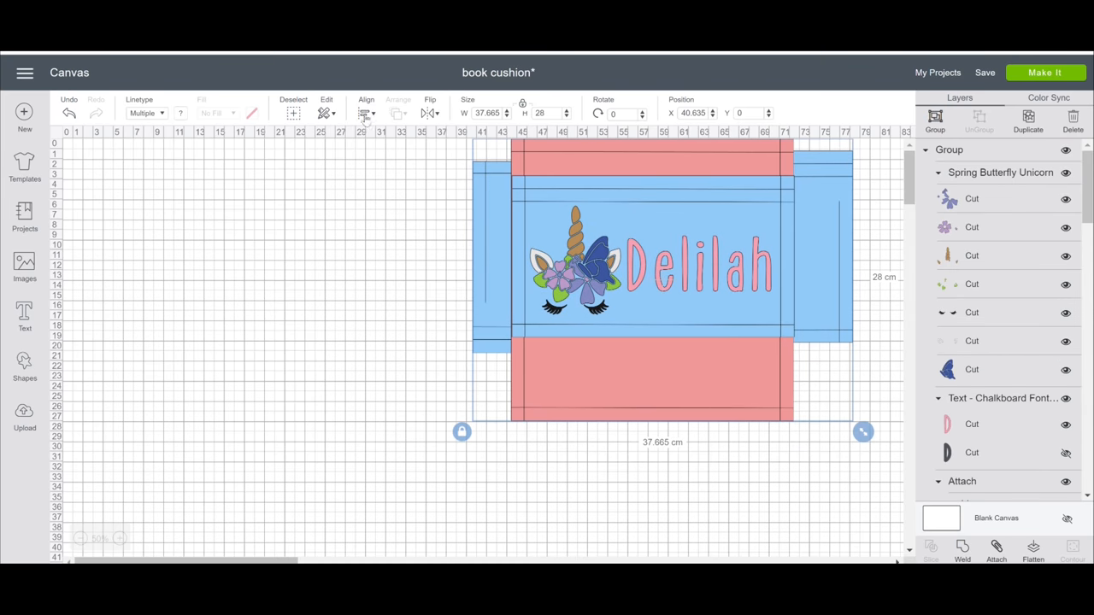
click(364, 112)
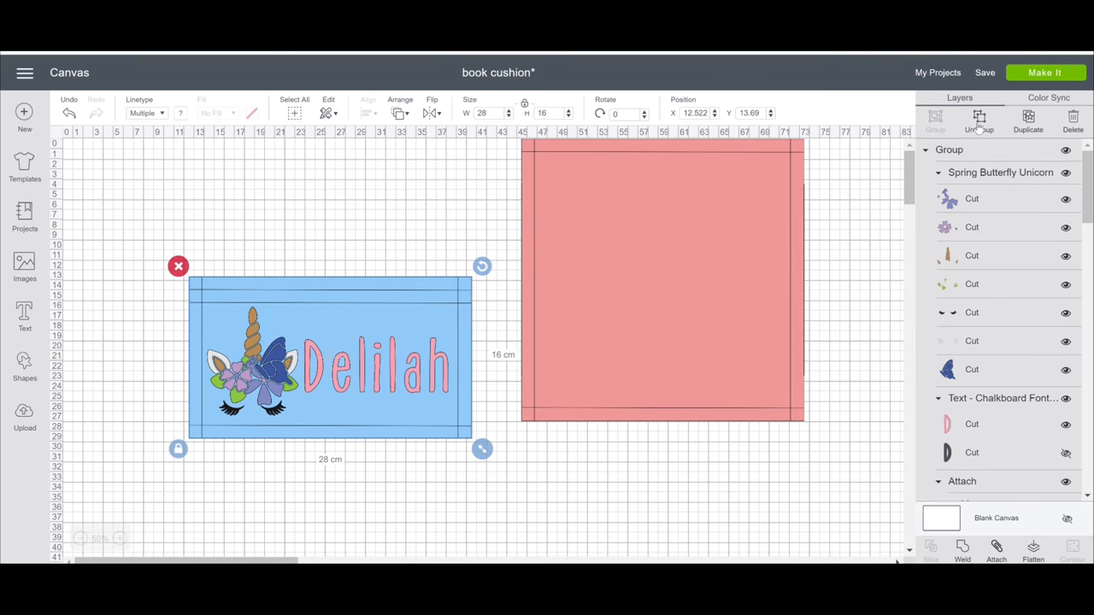
Send the project to Make It, mirror the first and green-leaf mats, and continue
click(1046, 72)
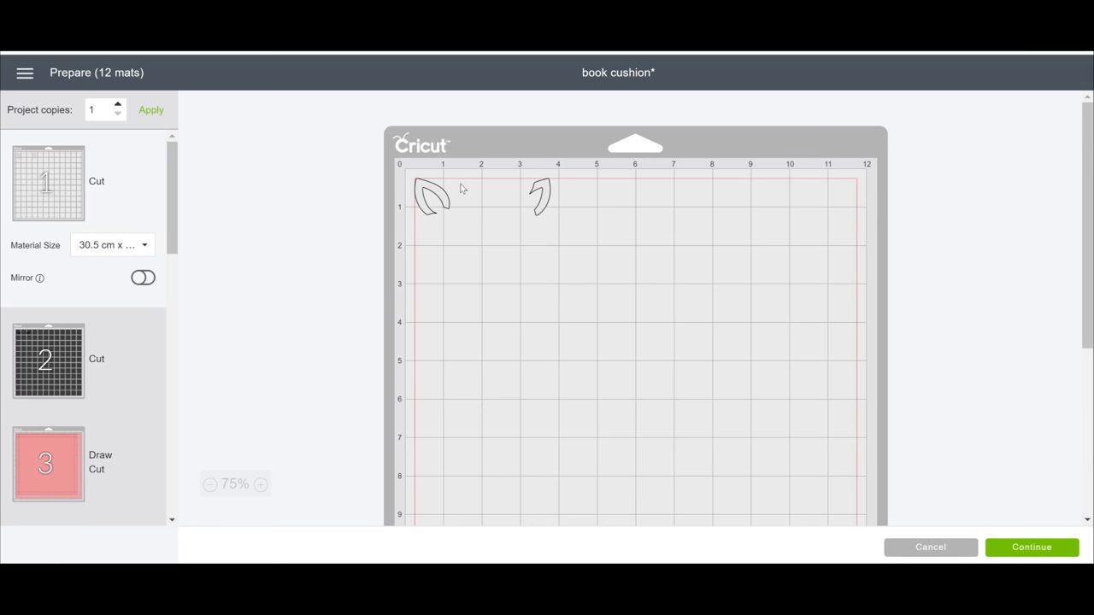
click(142, 278)
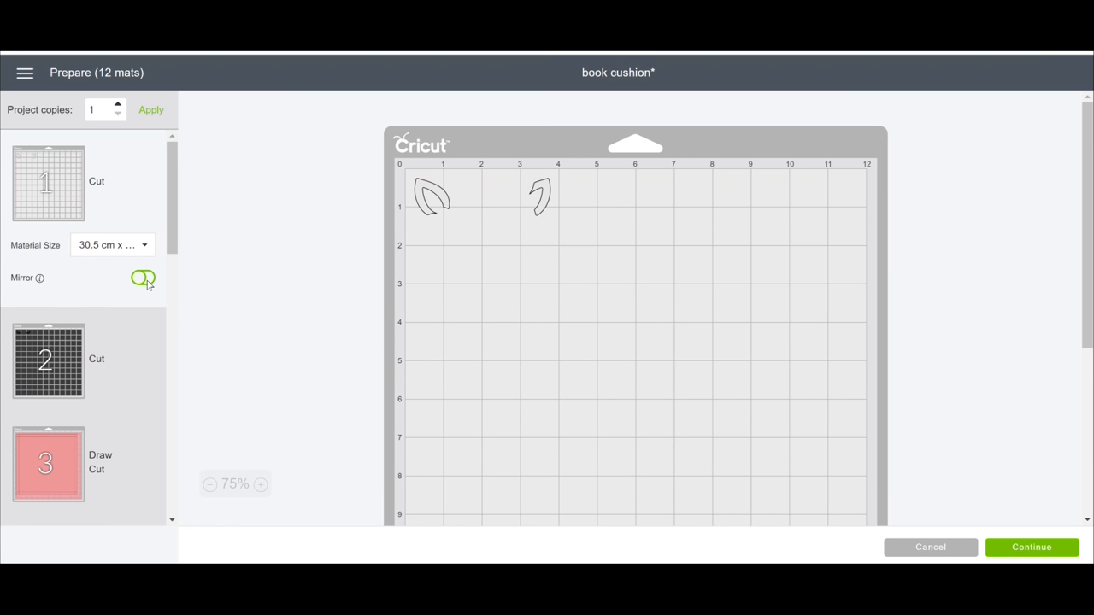
click(142, 278)
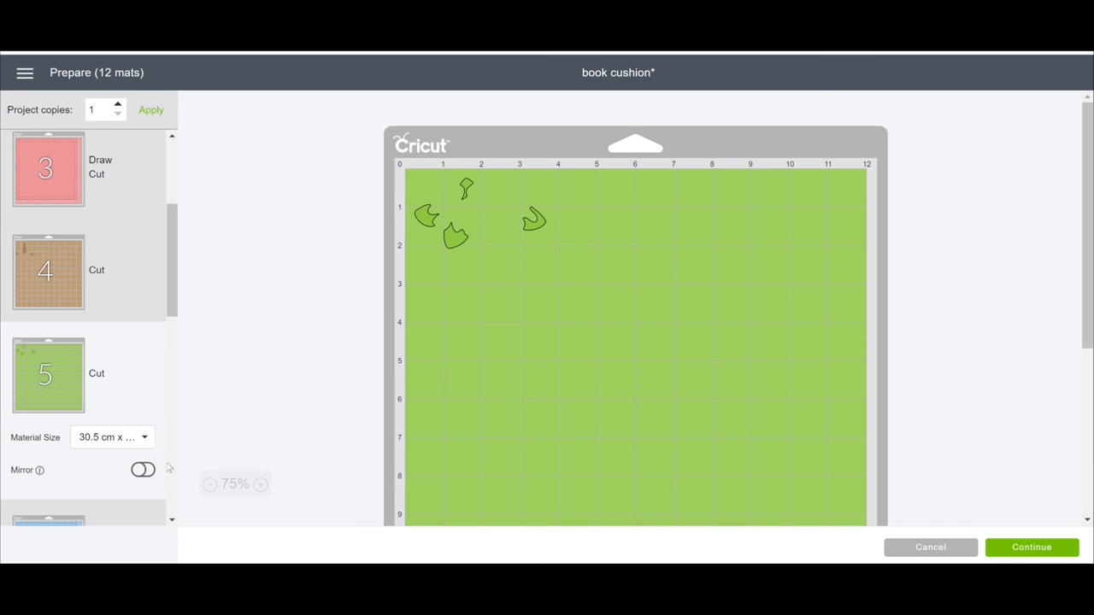
click(143, 470)
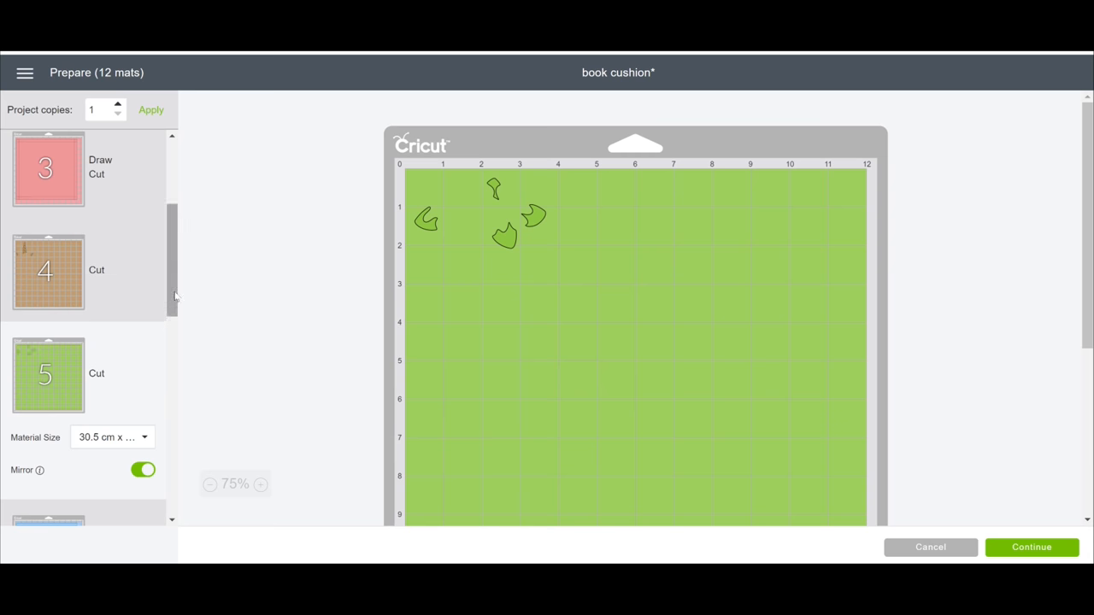
click(1031, 548)
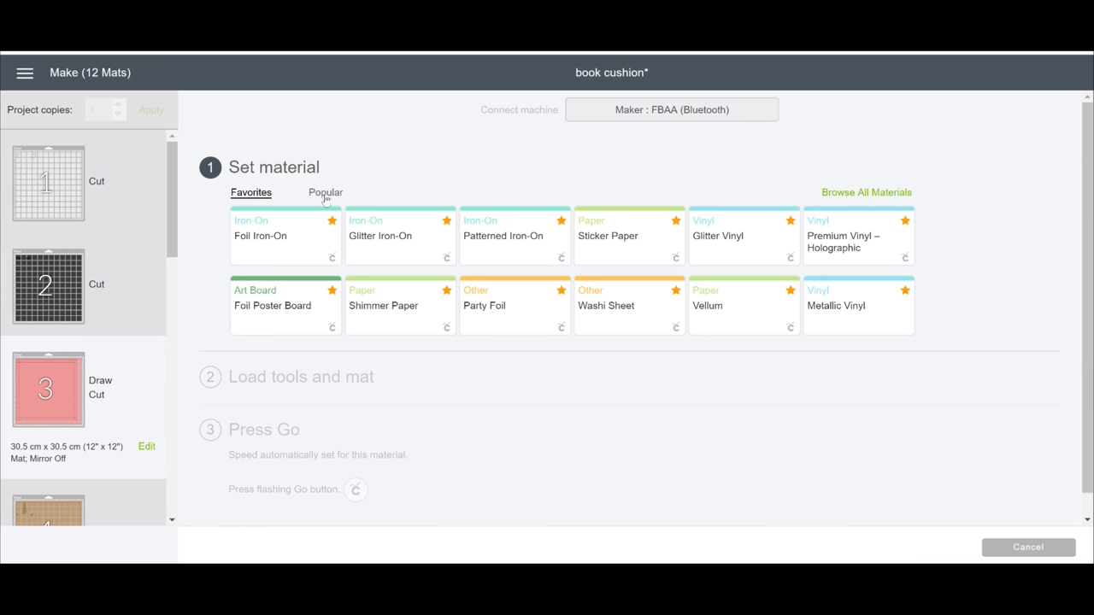
Choose Fabric Cotton from the Popular materials
click(325, 192)
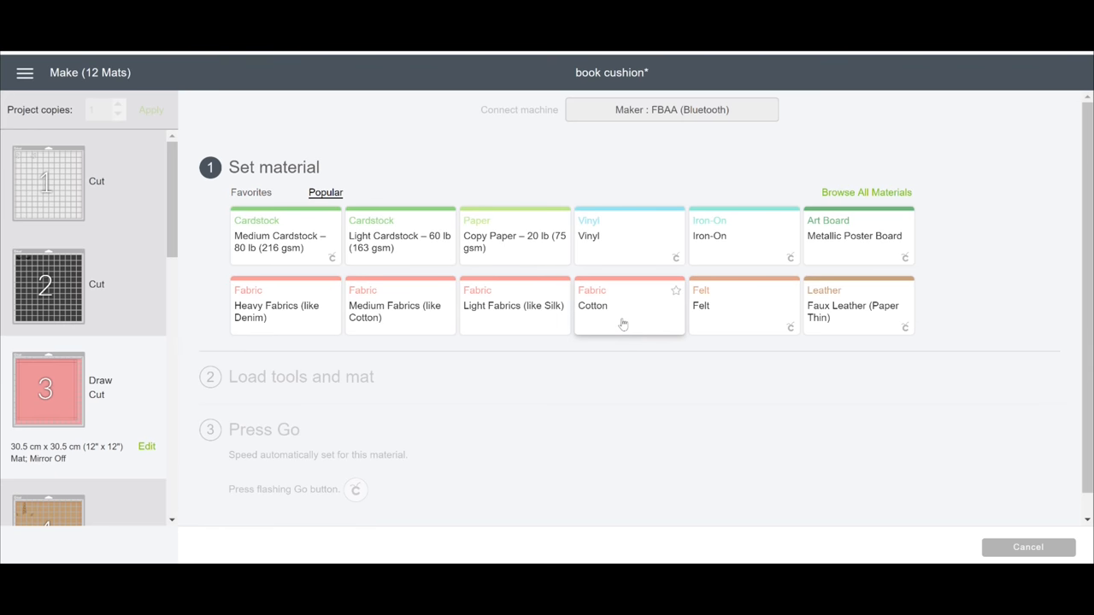
mouse_move(625, 323)
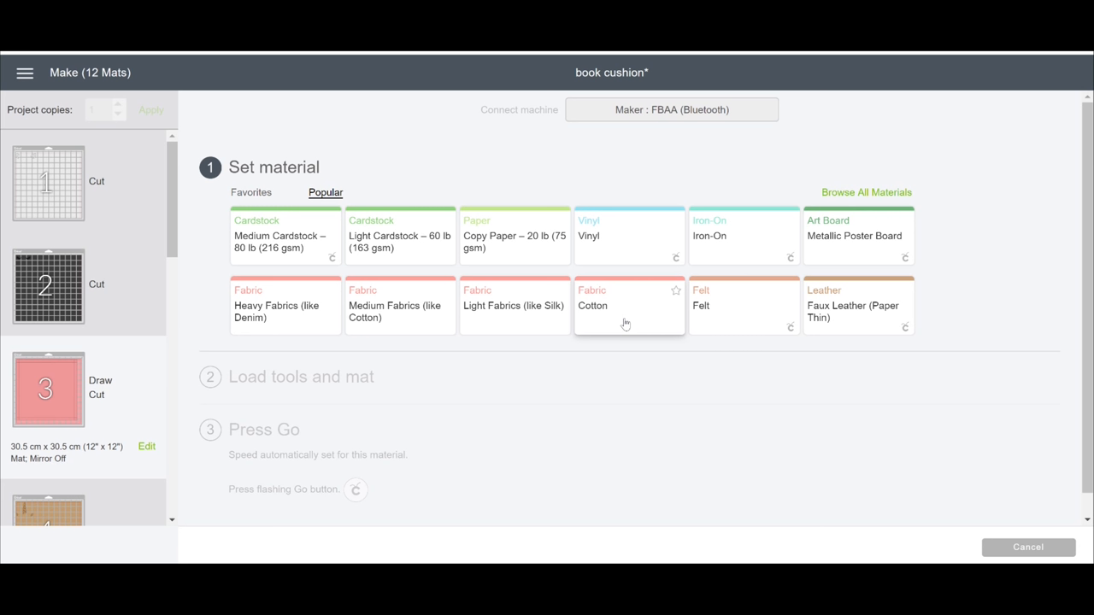
mouse_move(591, 327)
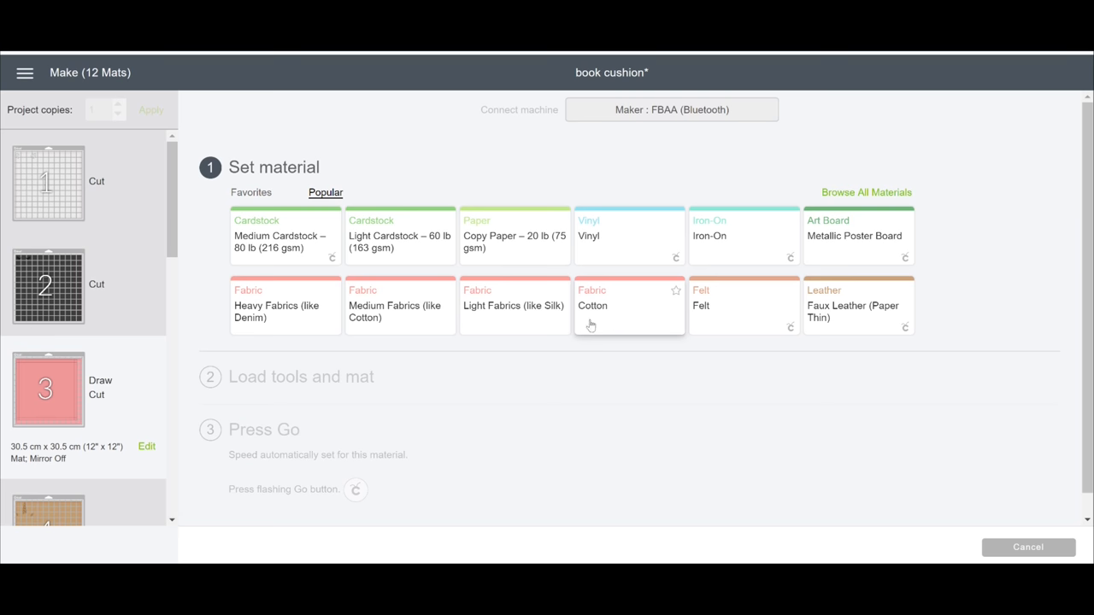
click(628, 305)
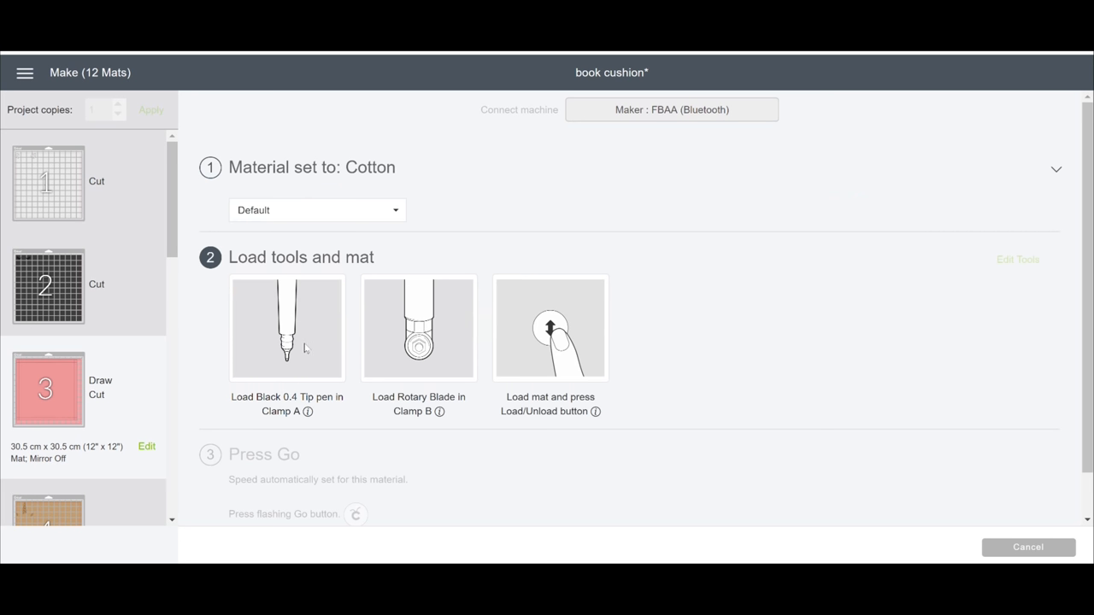